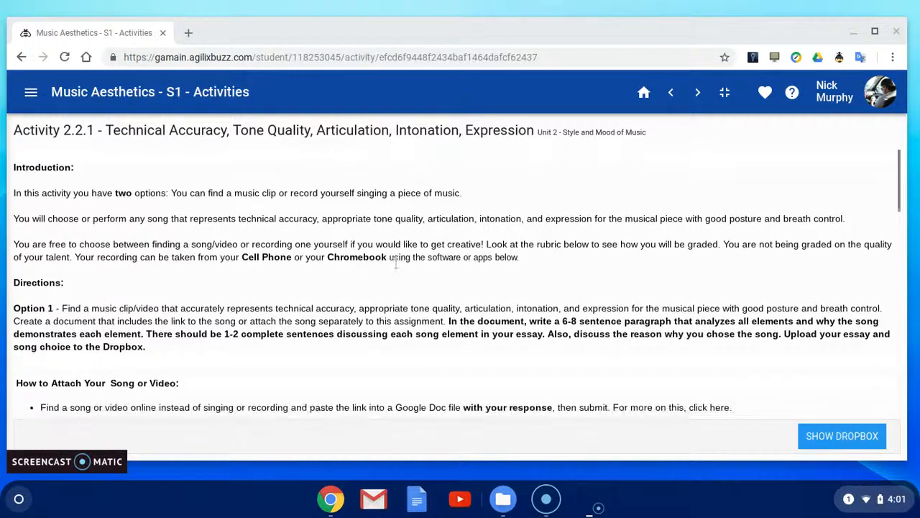
- Open the BandLab 'here' link from the 'Ways to Attach Your Recording' instructions
{"action": "scroll", "scroll_direction": "down", "scroll_amount": 3}
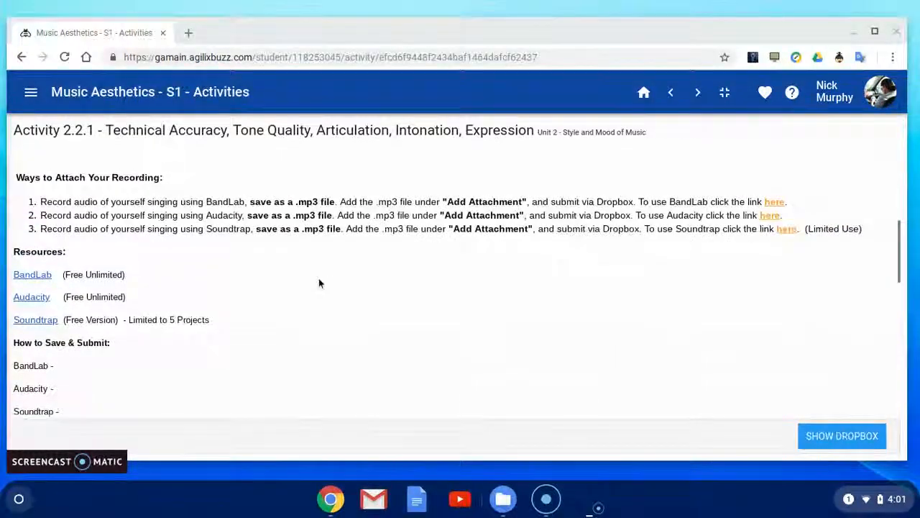
{"action": "scroll", "scroll_direction": "up", "scroll_amount": 3}
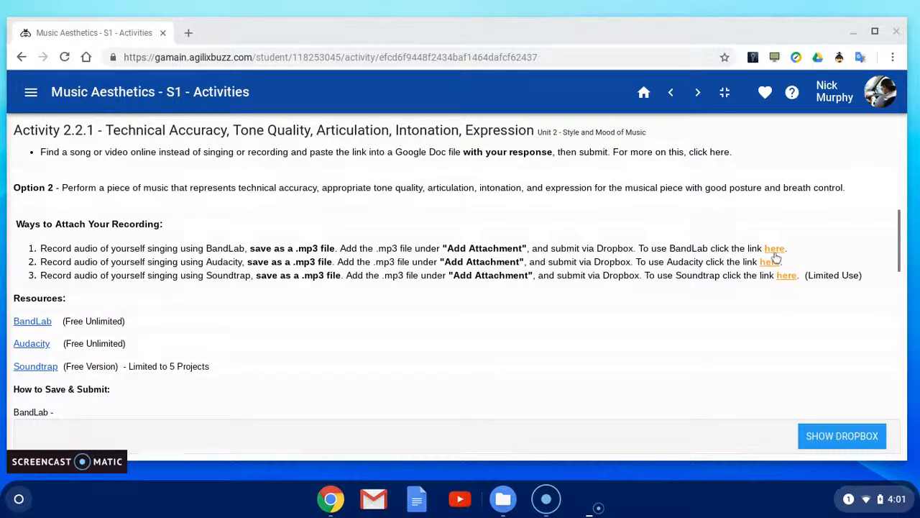
{"action": "left_click", "coordinate": [774, 248]}
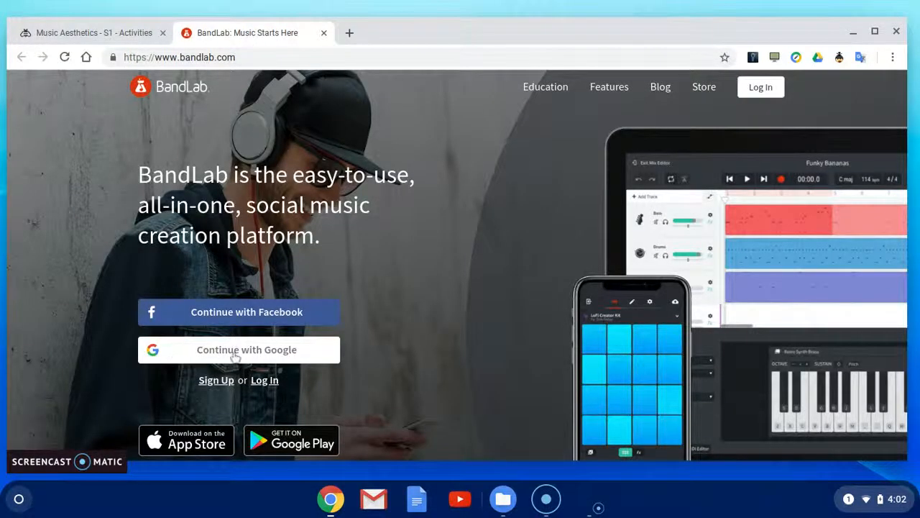
- Sign in to BandLab with Google and scroll the feed to the Test post
{"action": "left_click", "coordinate": [239, 350]}
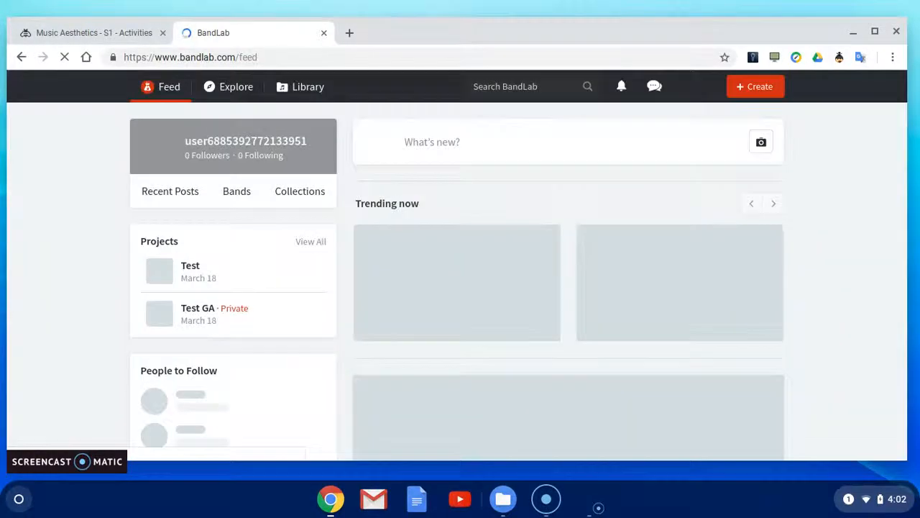
{"action": "scroll", "scroll_direction": "down", "scroll_amount": 3}
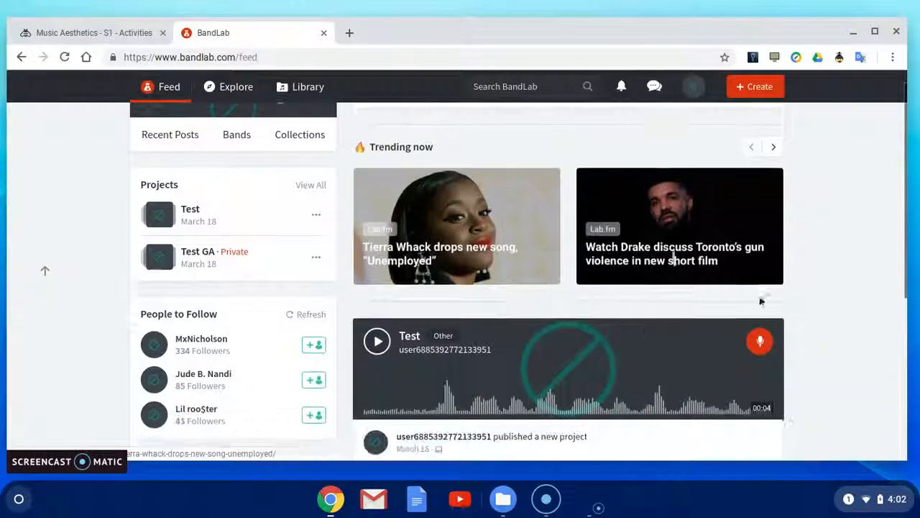
{"action": "scroll", "scroll_direction": "down", "scroll_amount": 3}
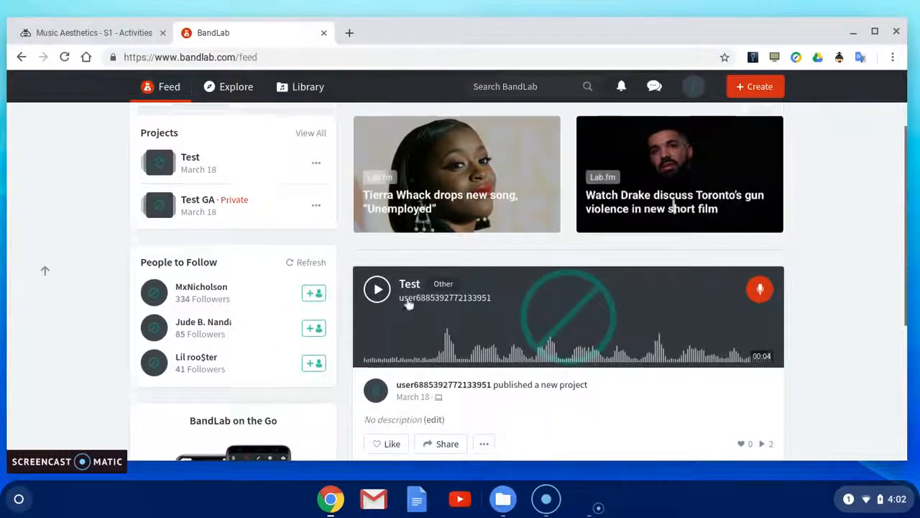
{"action": "scroll", "scroll_direction": "down", "scroll_amount": 3}
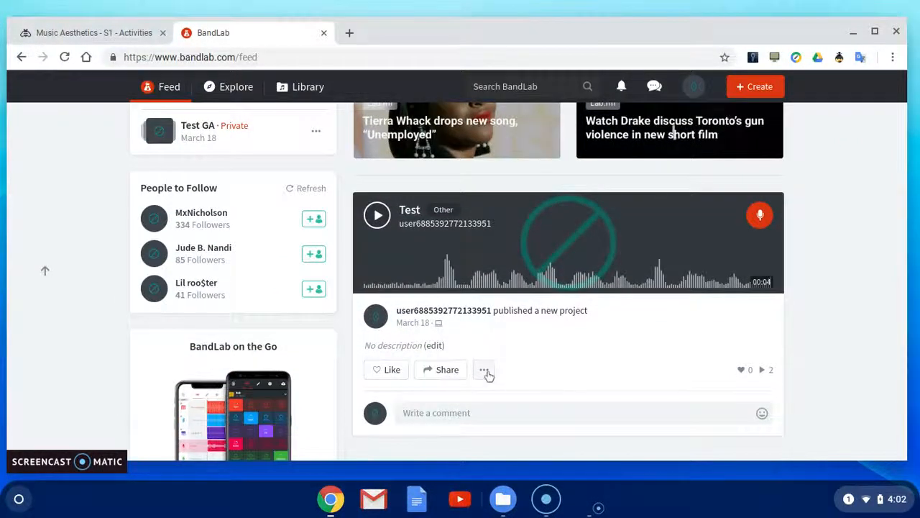
- Download the Test project's original mix as a Medium Quality MP3
{"action": "left_click", "coordinate": [484, 369]}
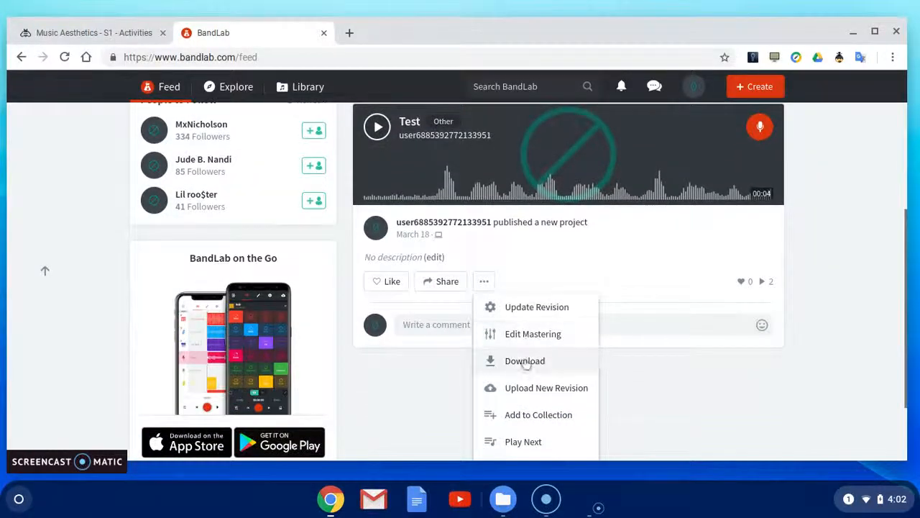
{"action": "left_click", "coordinate": [525, 360]}
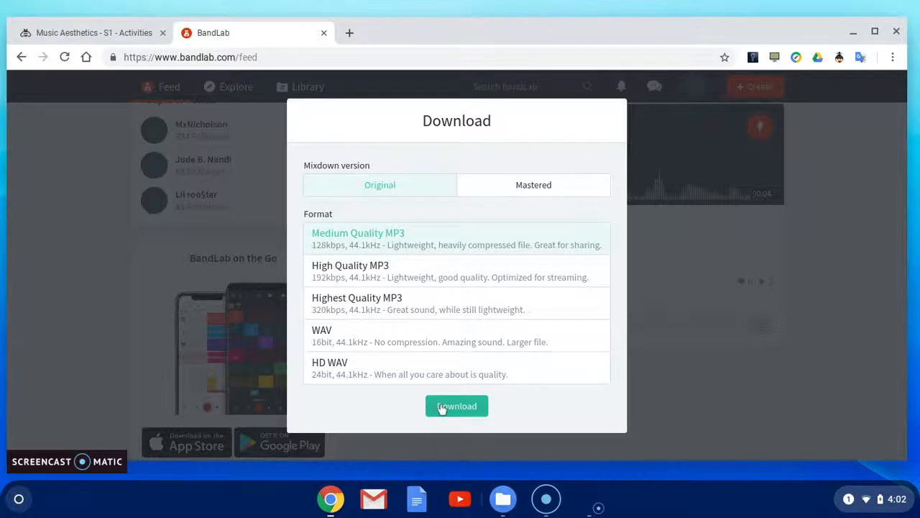
{"action": "left_click", "coordinate": [457, 405]}
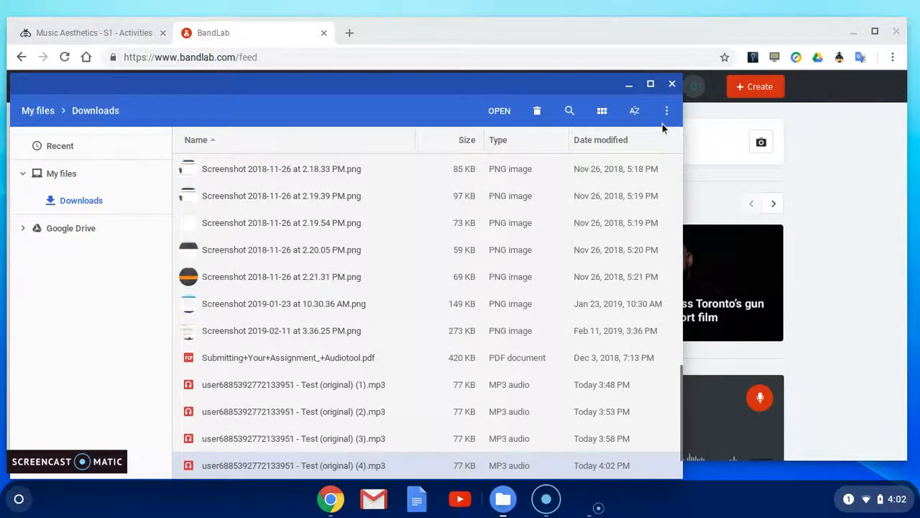
- Sort Downloads by date modified to show the newest Test MP3, then close Files
{"action": "left_click", "coordinate": [600, 140]}
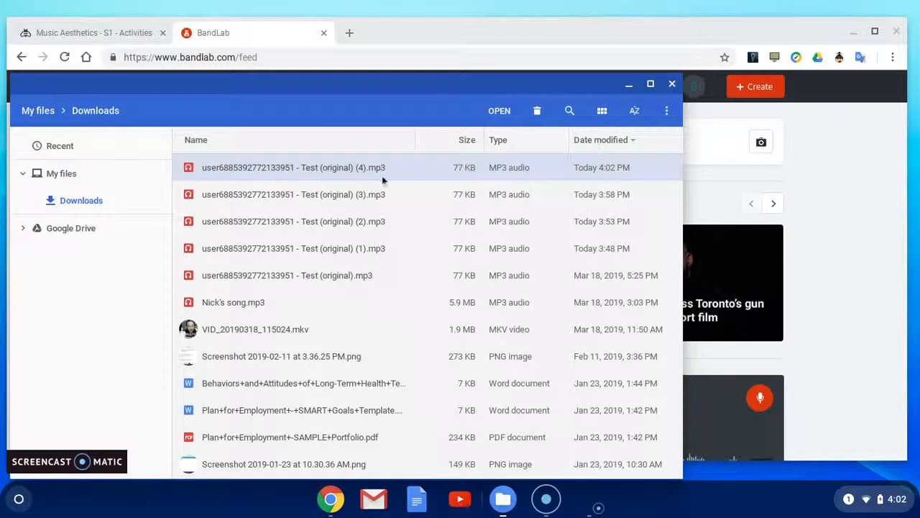
{"action": "mouse_move", "coordinate": [374, 178]}
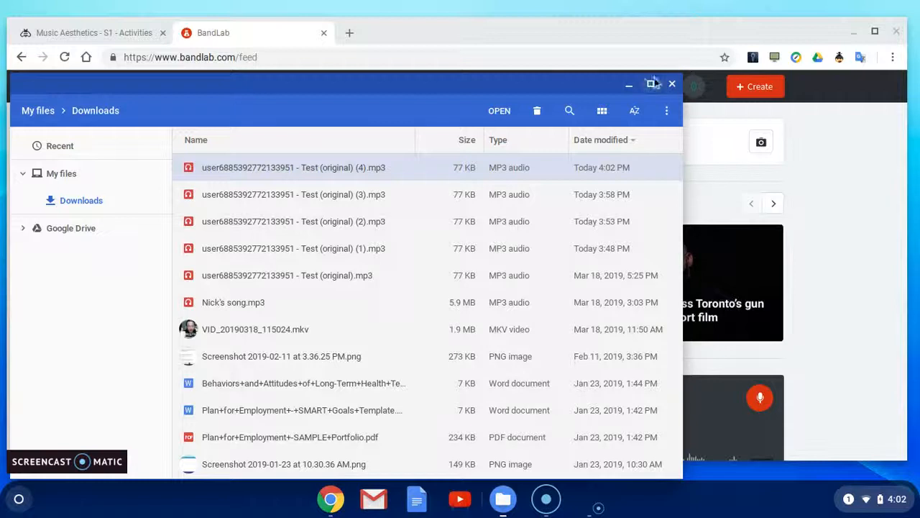
{"action": "left_click", "coordinate": [671, 84]}
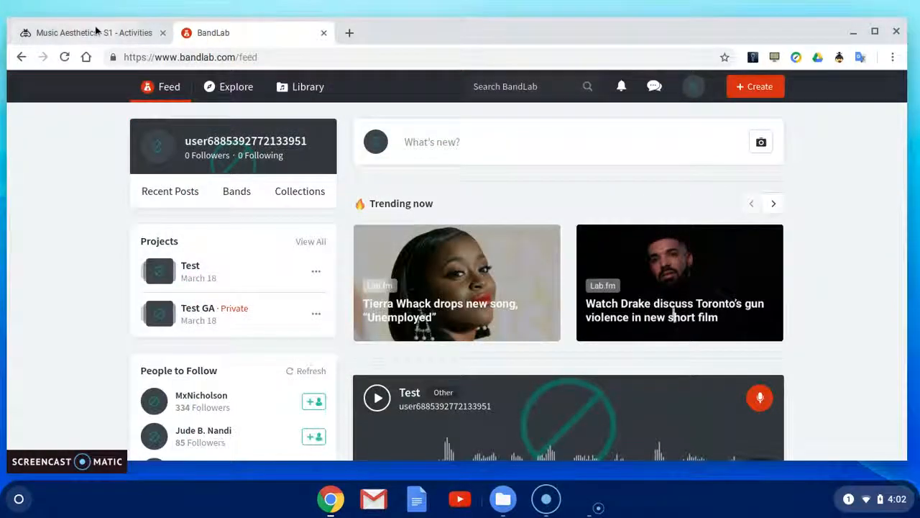
- Return to the Music Aesthetics activity tab and show its assignment dropbox
{"action": "left_click", "coordinate": [87, 32]}
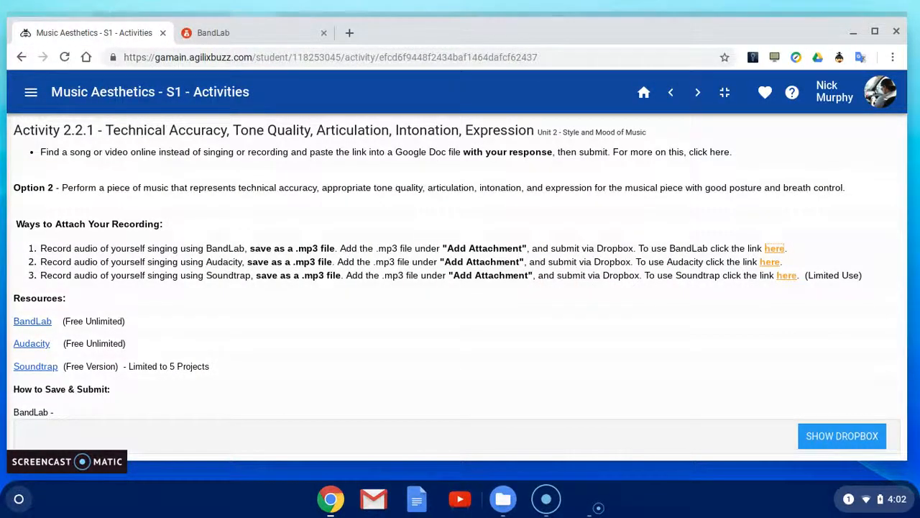
{"action": "scroll", "scroll_direction": "down", "scroll_amount": 3}
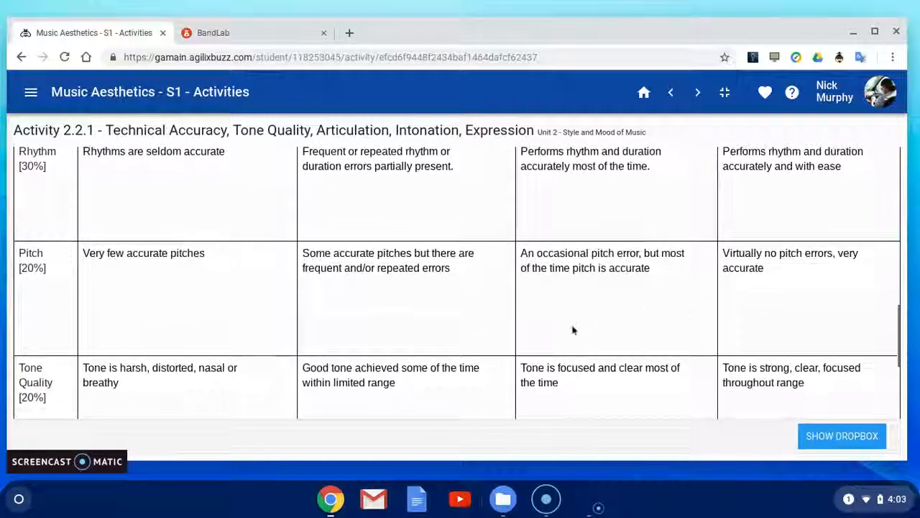
{"action": "scroll", "scroll_direction": "up", "scroll_amount": 3}
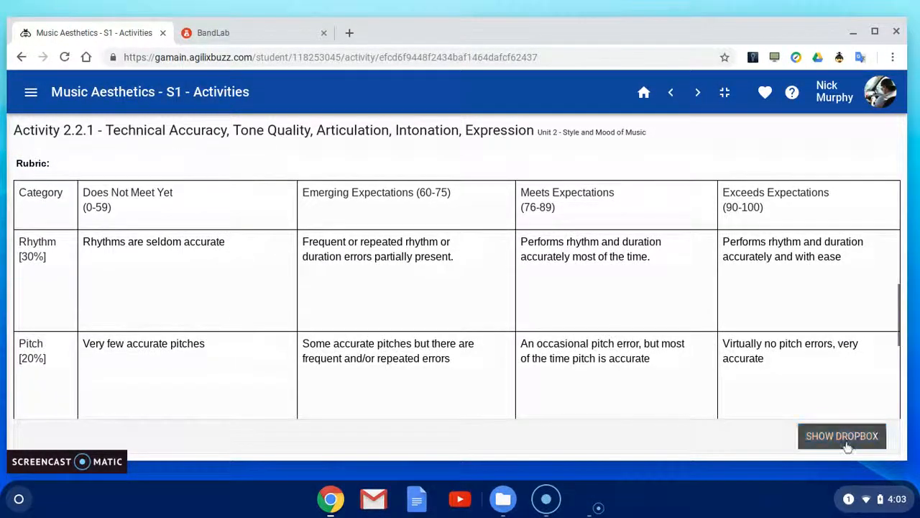
{"action": "left_click", "coordinate": [842, 435]}
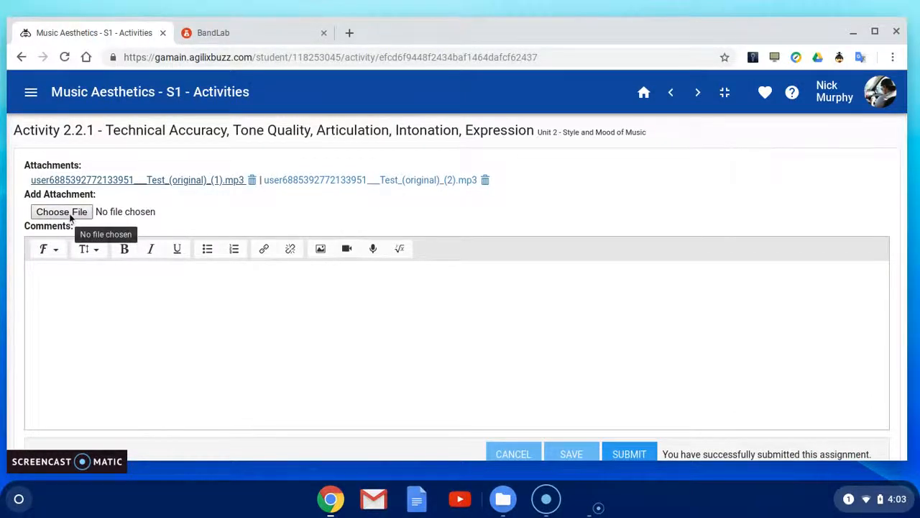
- Attach the newest Test (original) MP3 from Downloads and scroll to SUBMIT
{"action": "left_click", "coordinate": [61, 211]}
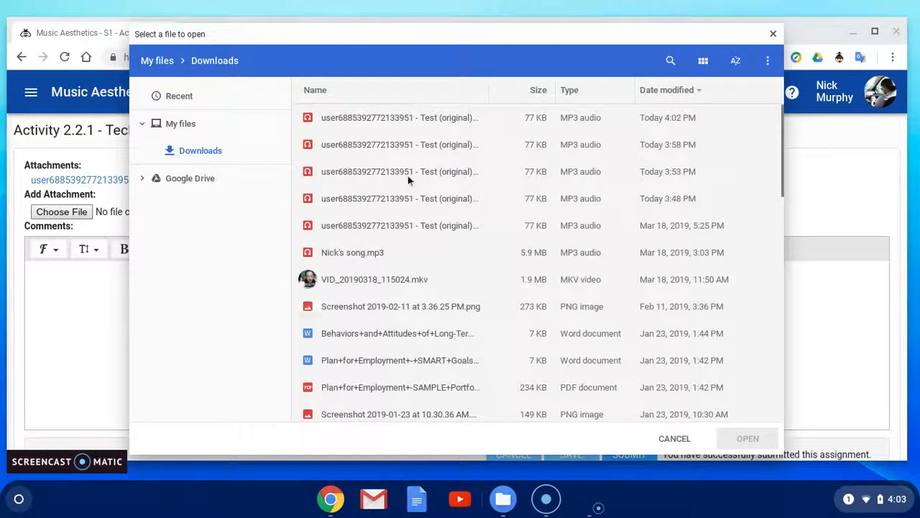
{"action": "left_click", "coordinate": [399, 117]}
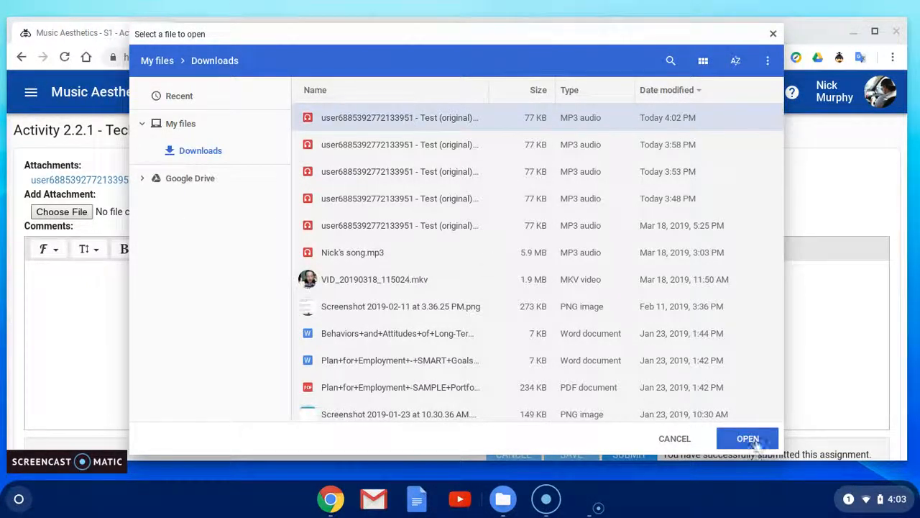
{"action": "left_click", "coordinate": [747, 438]}
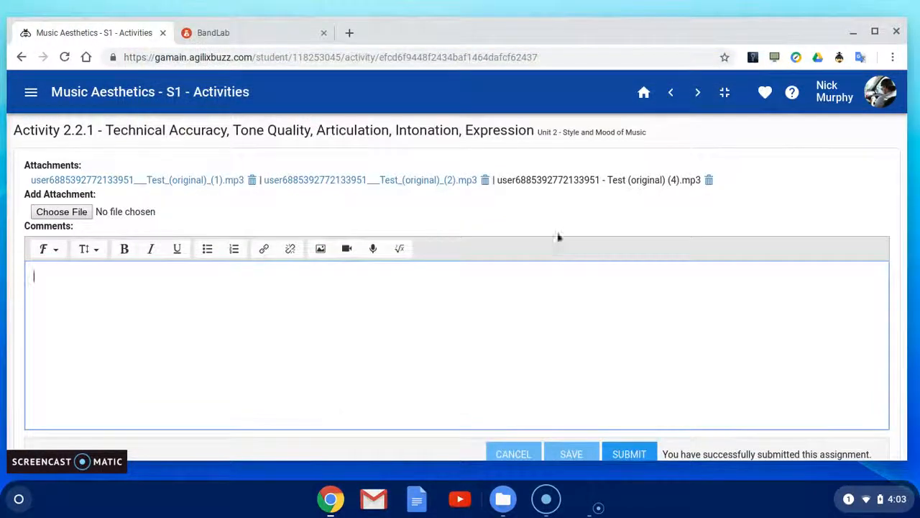
{"action": "scroll", "scroll_direction": "down", "scroll_amount": 3}
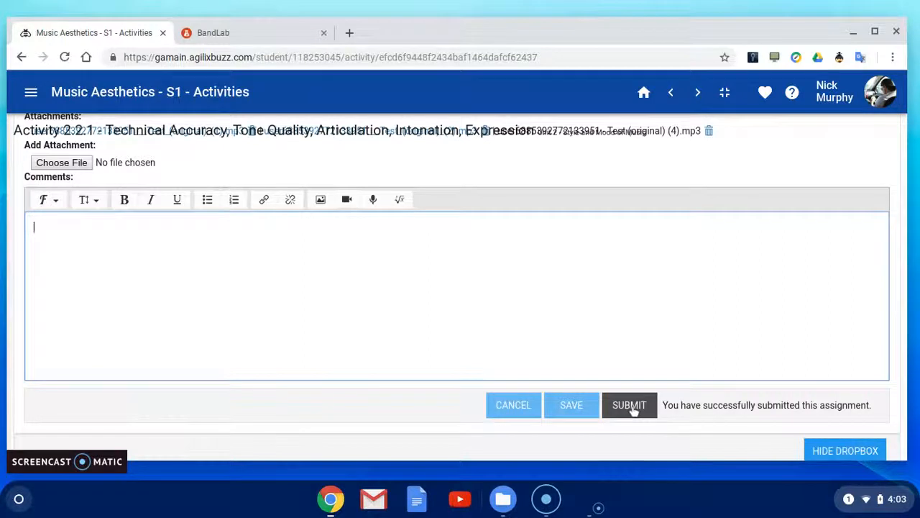
{"action": "mouse_move", "coordinate": [629, 409]}
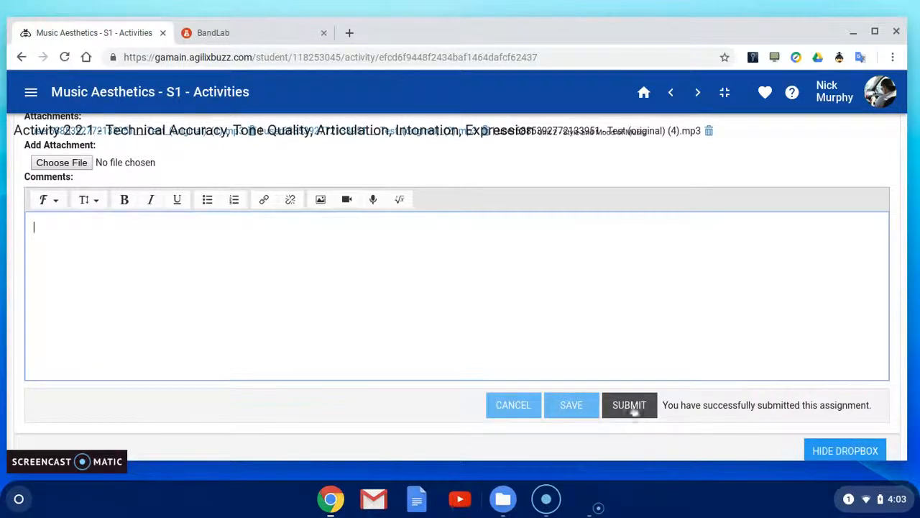